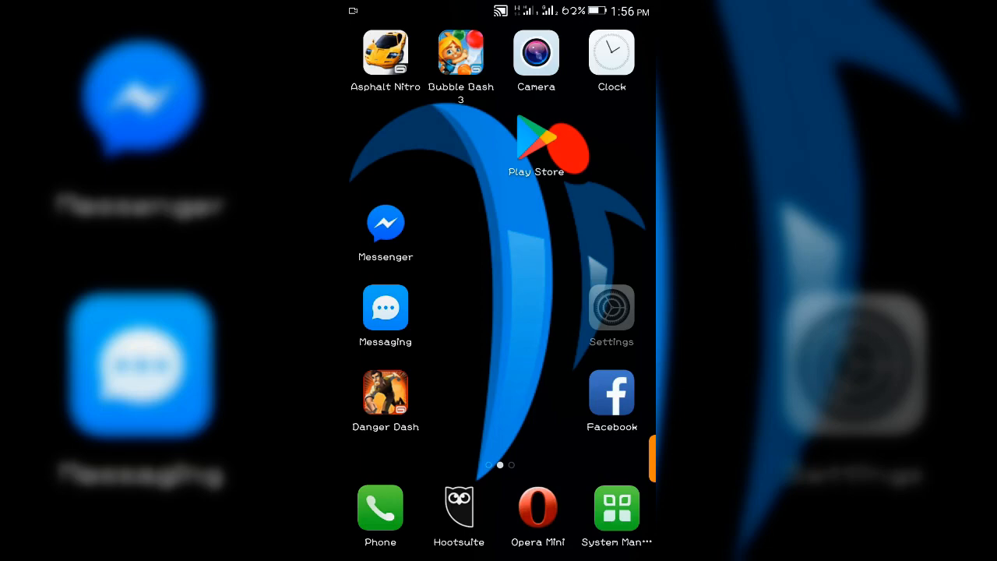
Launch the Settings app from the home screen
click(611, 305)
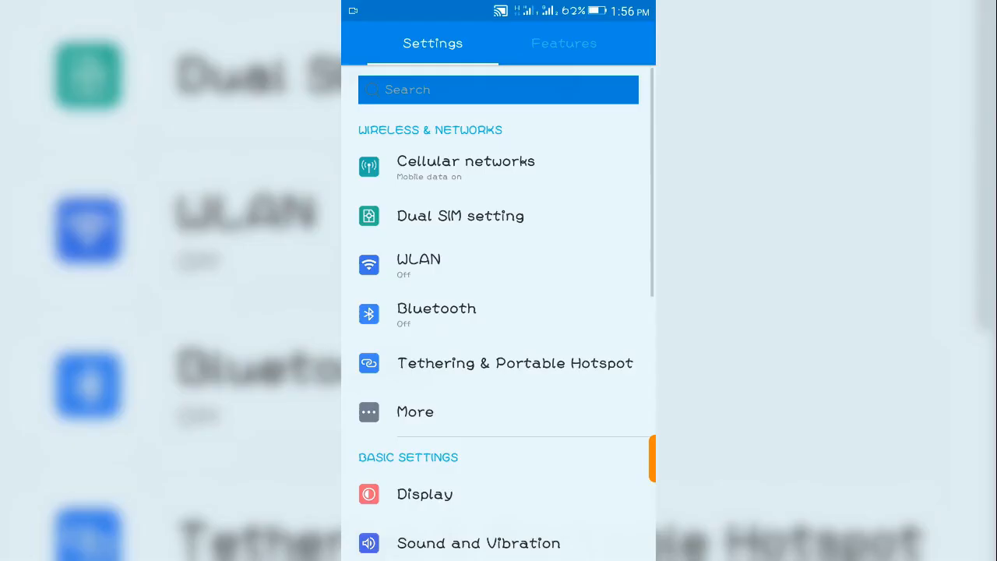
Scroll down the Settings list and open Notification and Control center
scroll(down, 3)
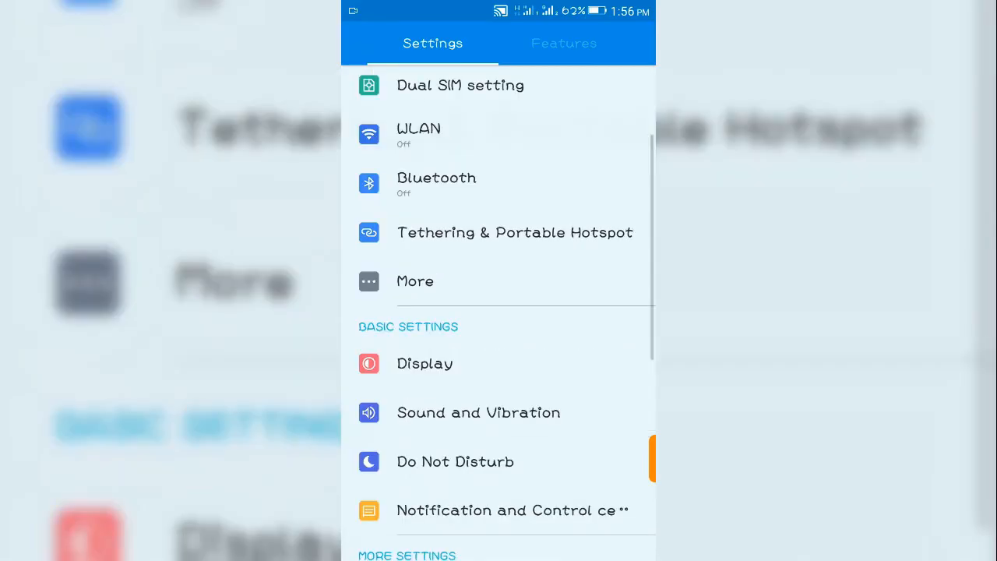
scroll(down, 3)
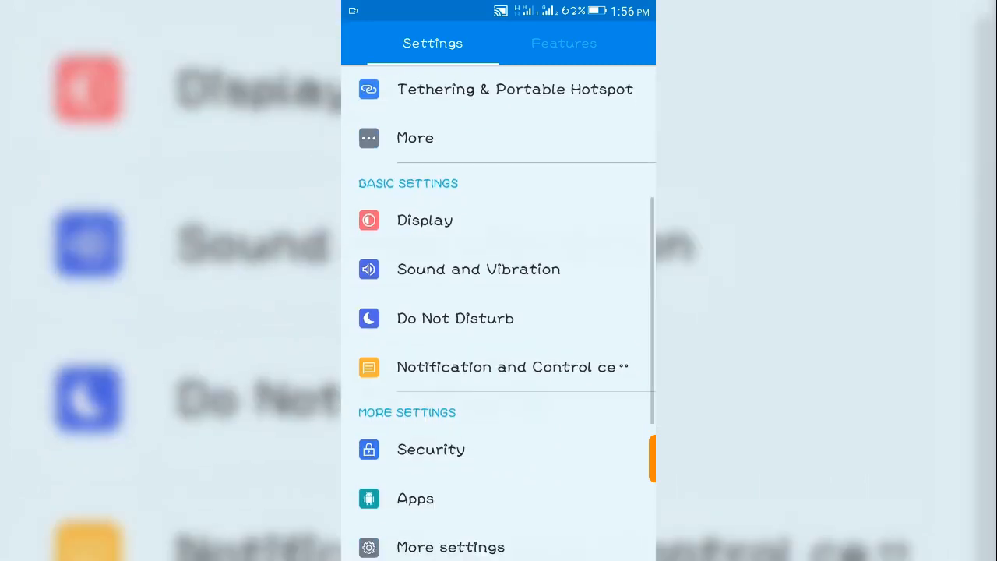
click(511, 367)
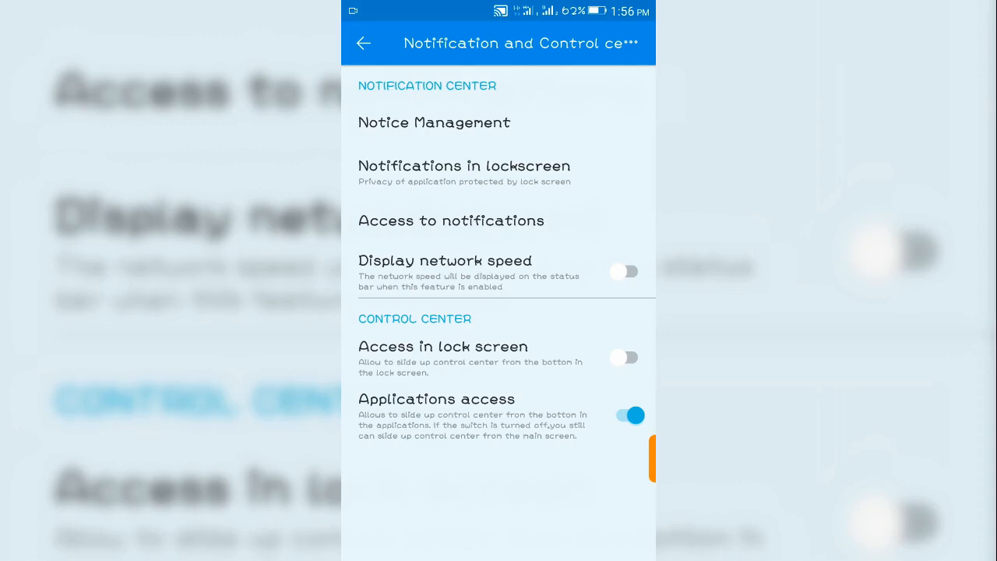
Switch on the Display network speed toggle so the status bar shows live speed
click(626, 271)
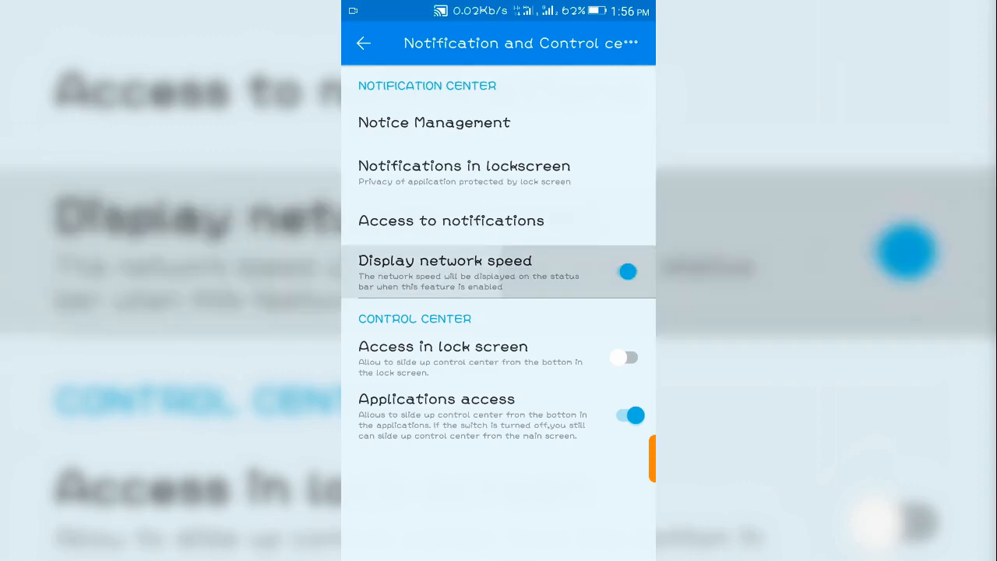
click(628, 271)
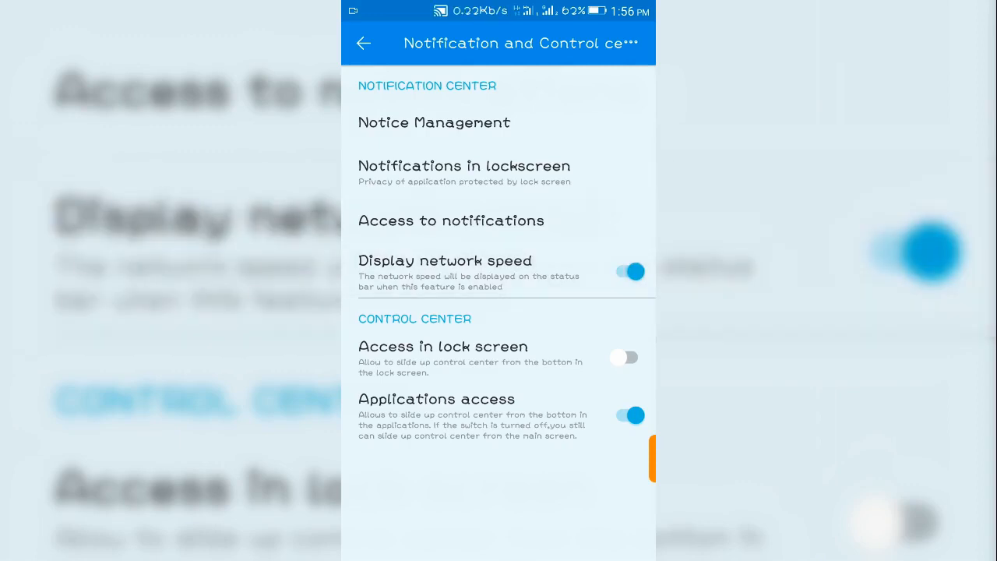